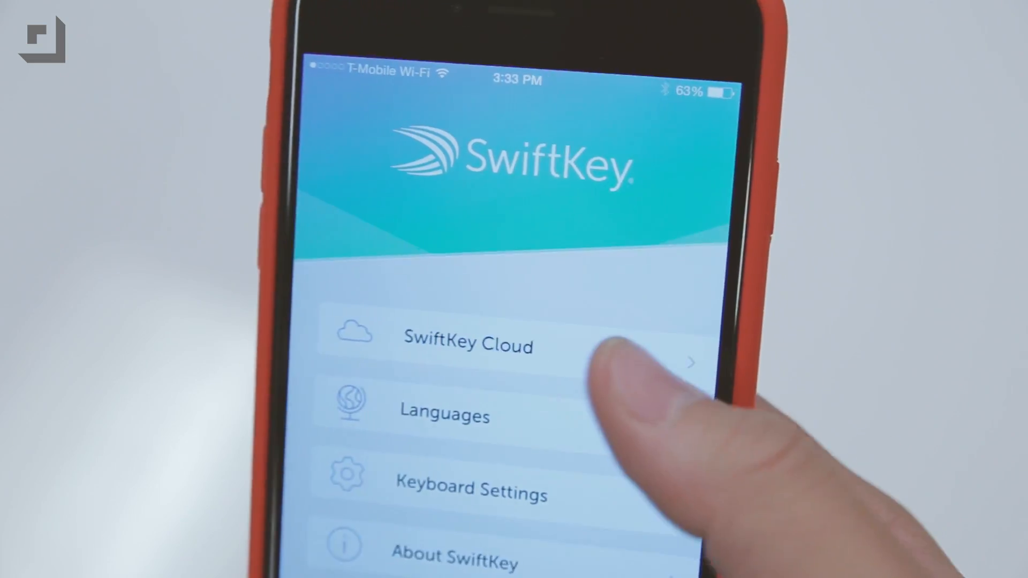
# Step: Search Twitter for 'taylor', browse the suggested accounts, then swipe-type 'Especially' into a note
pyautogui.click(468, 346)
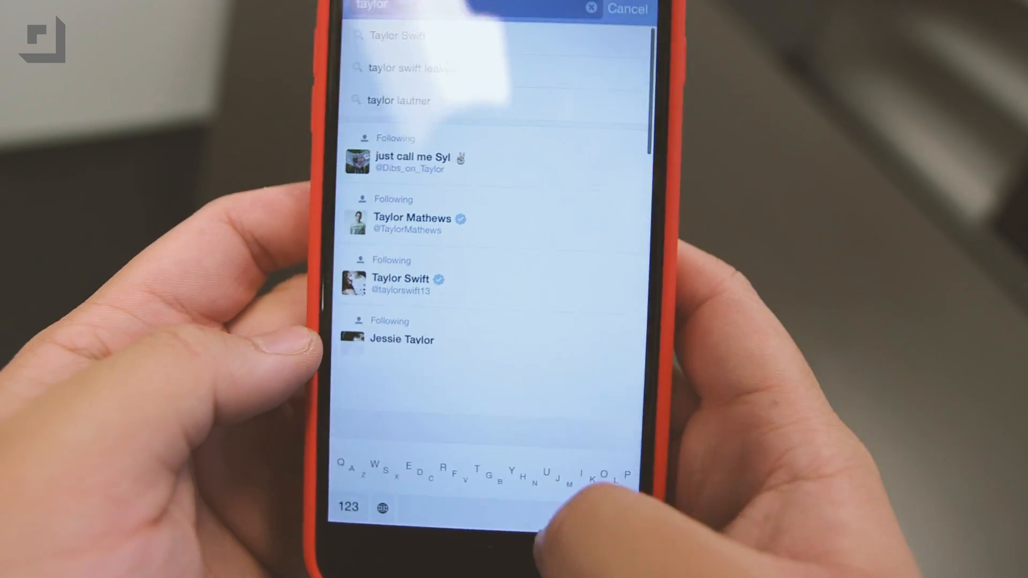
pyautogui.scroll(-3)
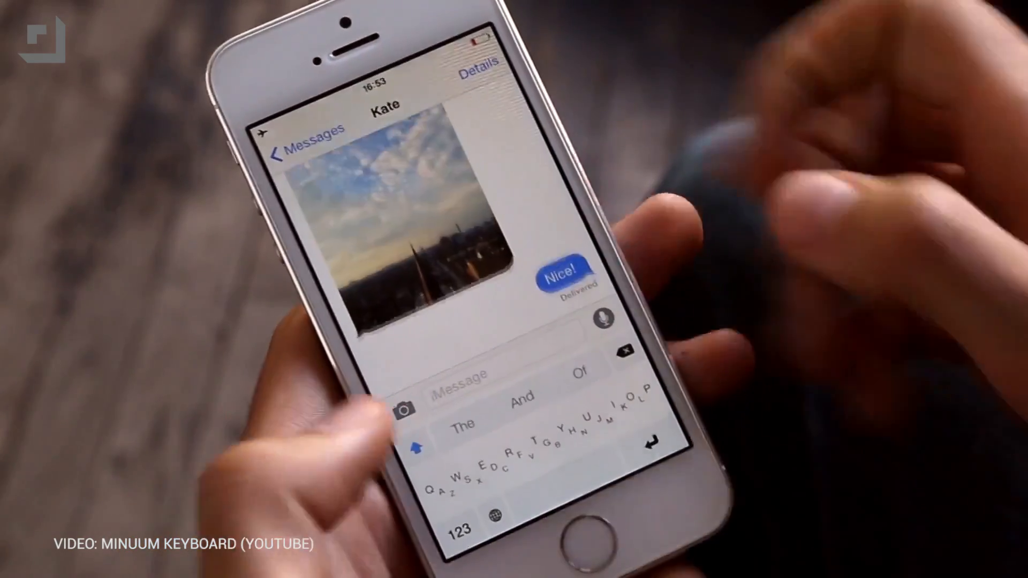
pyautogui.write('Especially')
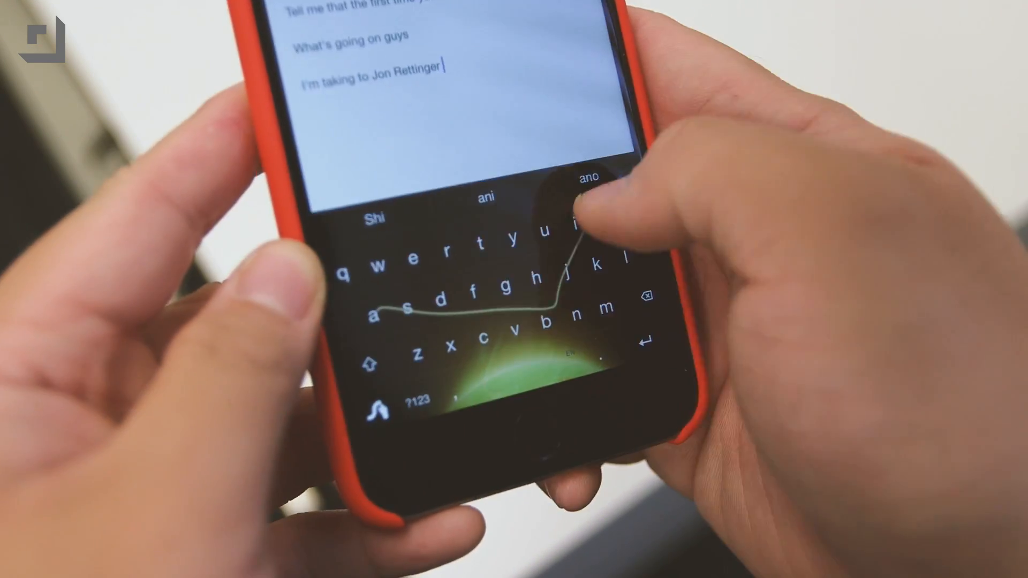
# Step: Swipe the words 'about this' onto the note's last line and go to Swype's settings
pyautogui.write('about')
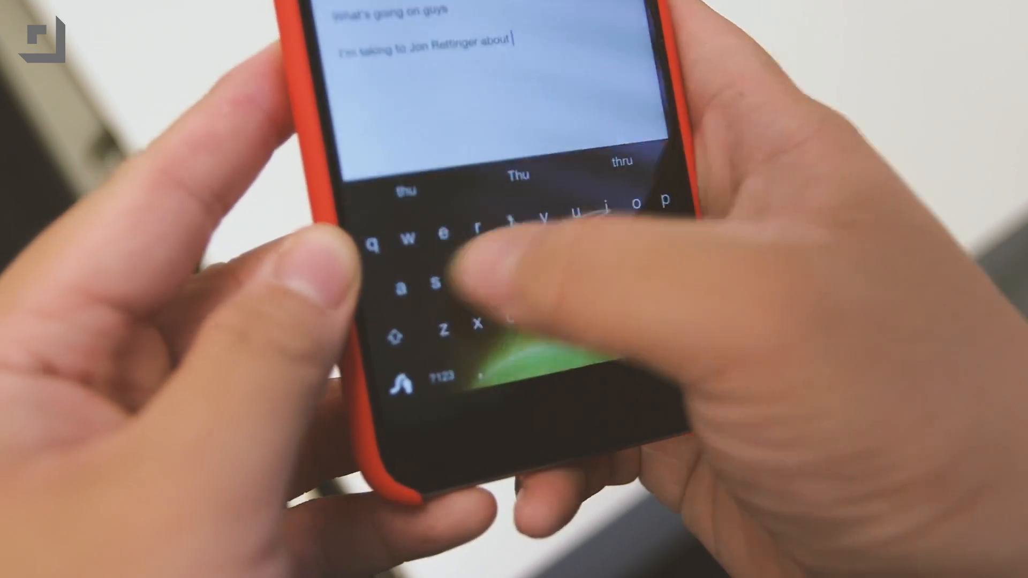
pyautogui.write('this')
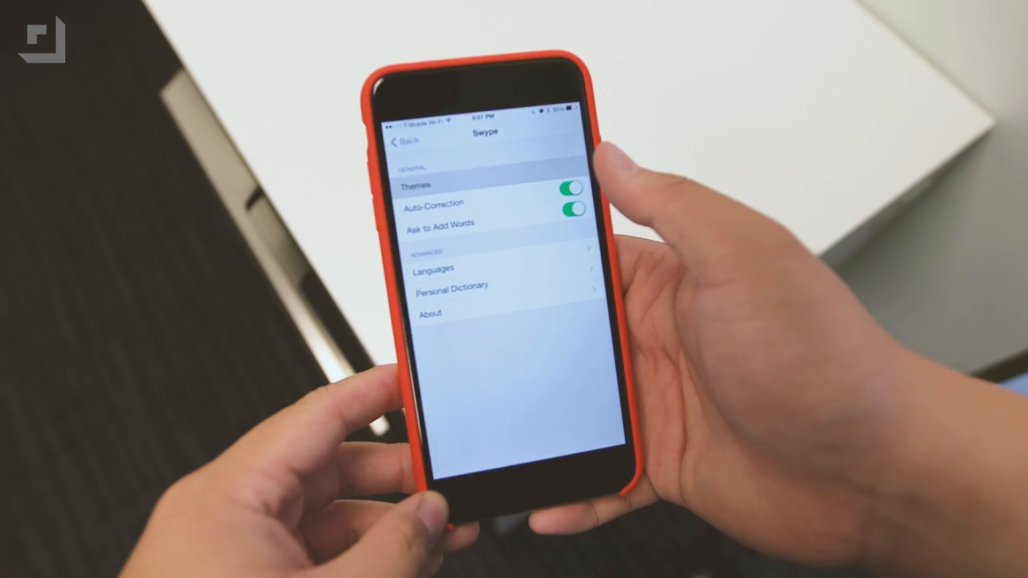
pyautogui.click(415, 184)
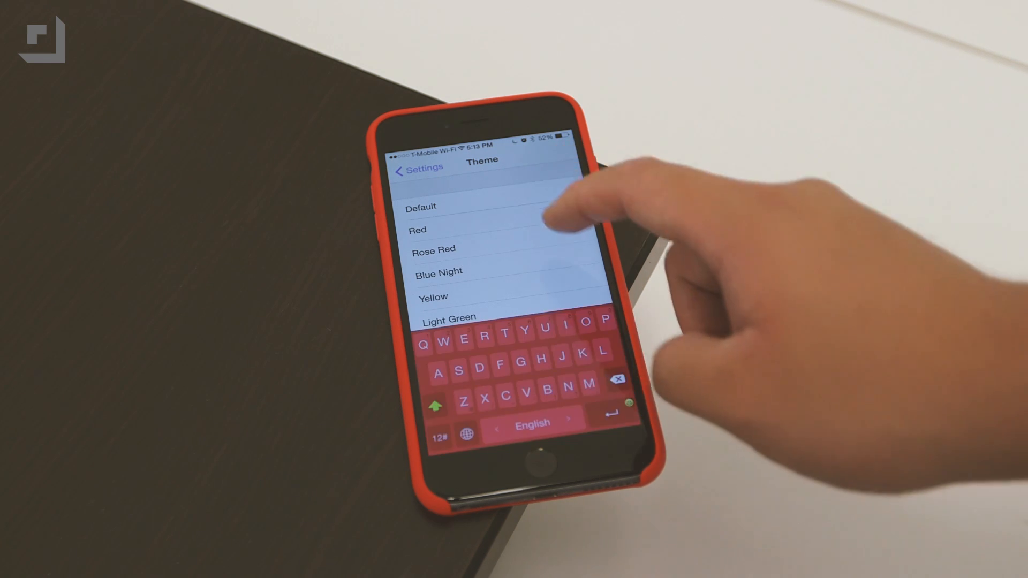
# Step: Apply the Red theme from TouchPal's theme list
pyautogui.click(422, 207)
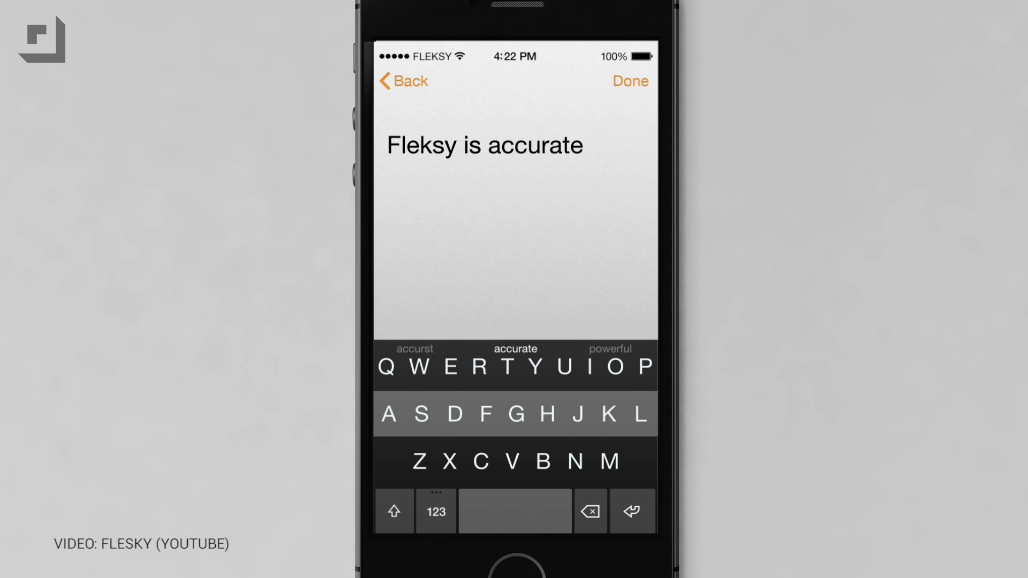
# Step: Pick 'fast' to make 'Fleksy is fast', then delete back to 'Fleksy'
pyautogui.click(608, 348)
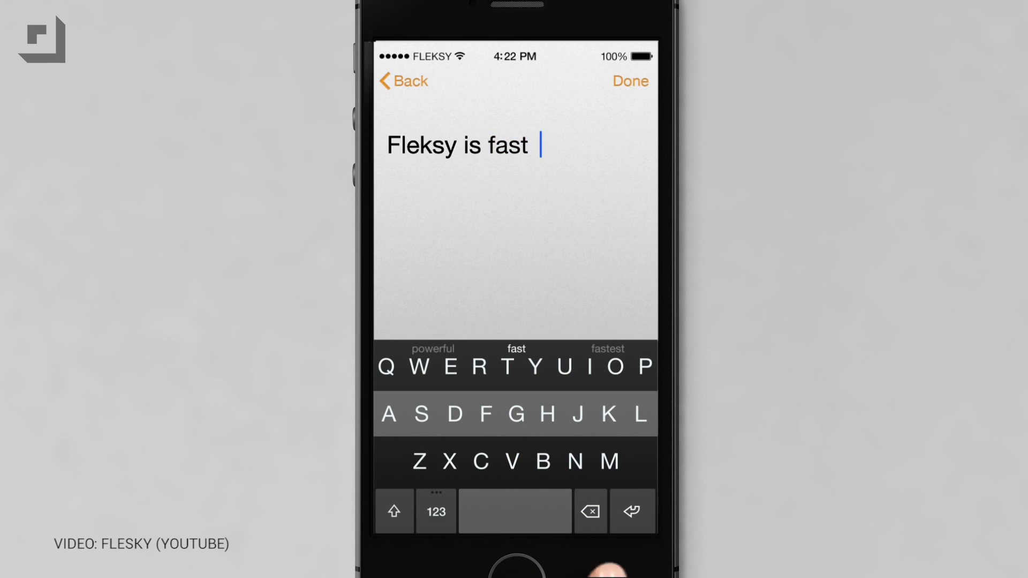
pyautogui.click(589, 510)
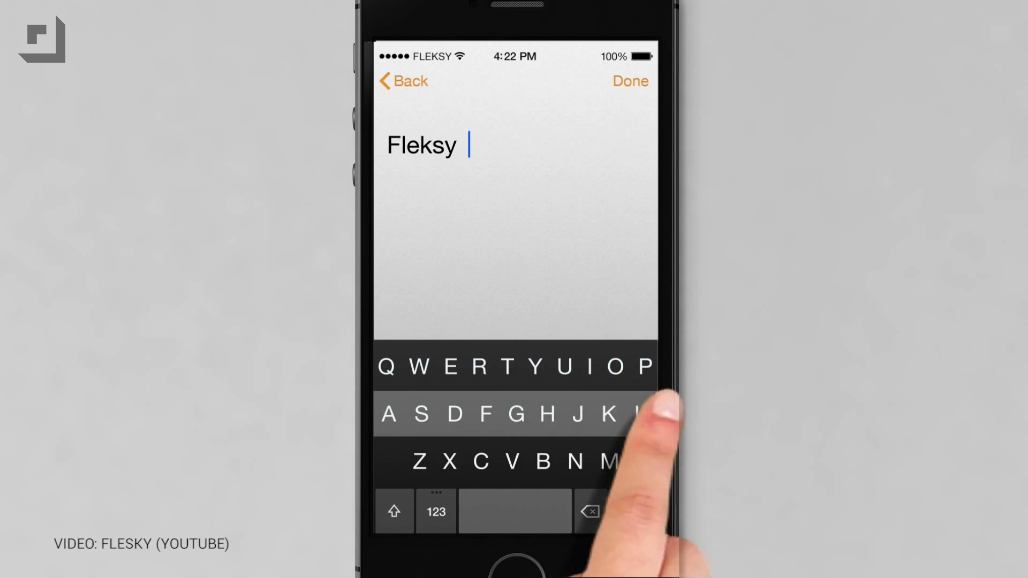